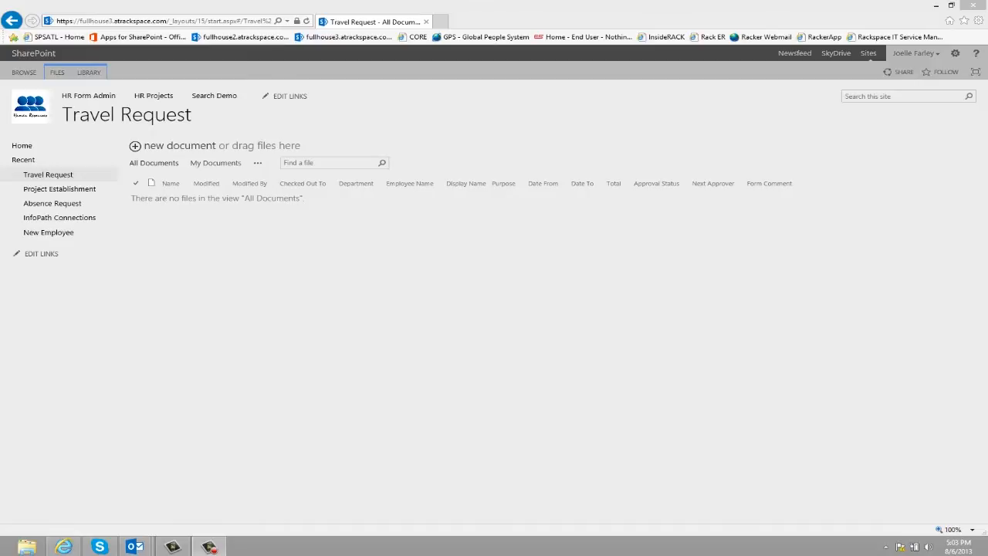
pyautogui.moveTo(263, 323)
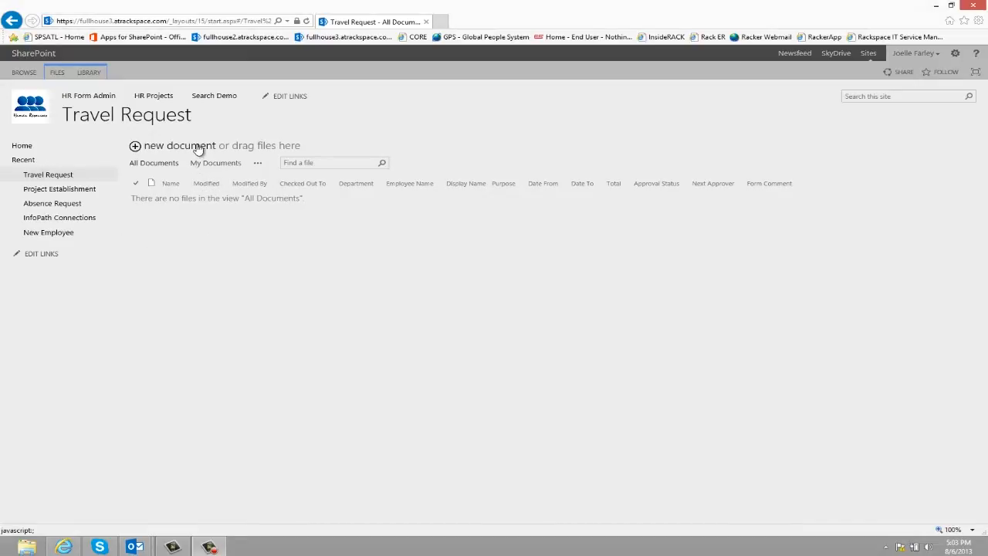
# Open a new blank Travel Request form from the Travel Request library
pyautogui.click(179, 145)
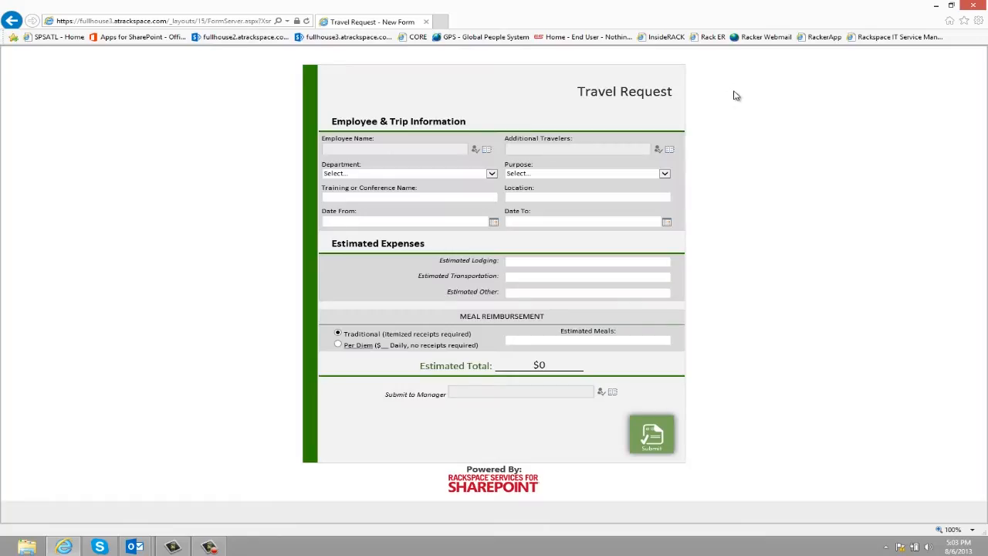
pyautogui.moveTo(699, 92)
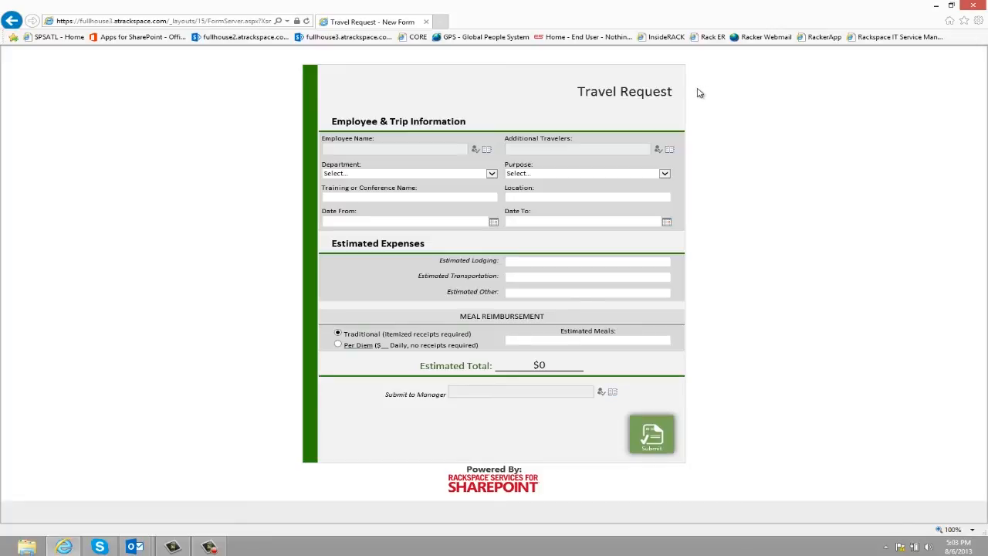
pyautogui.click(394, 149)
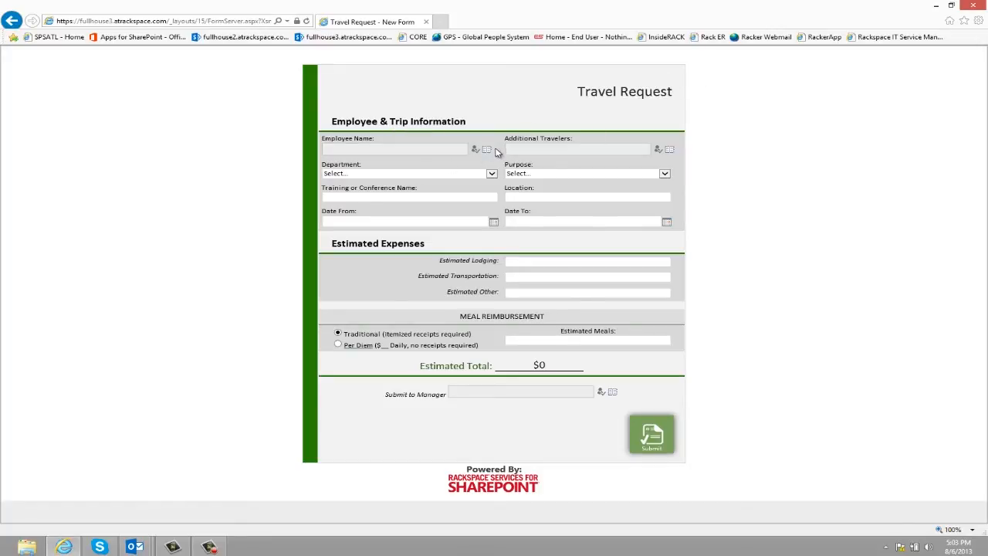
pyautogui.moveTo(500, 139)
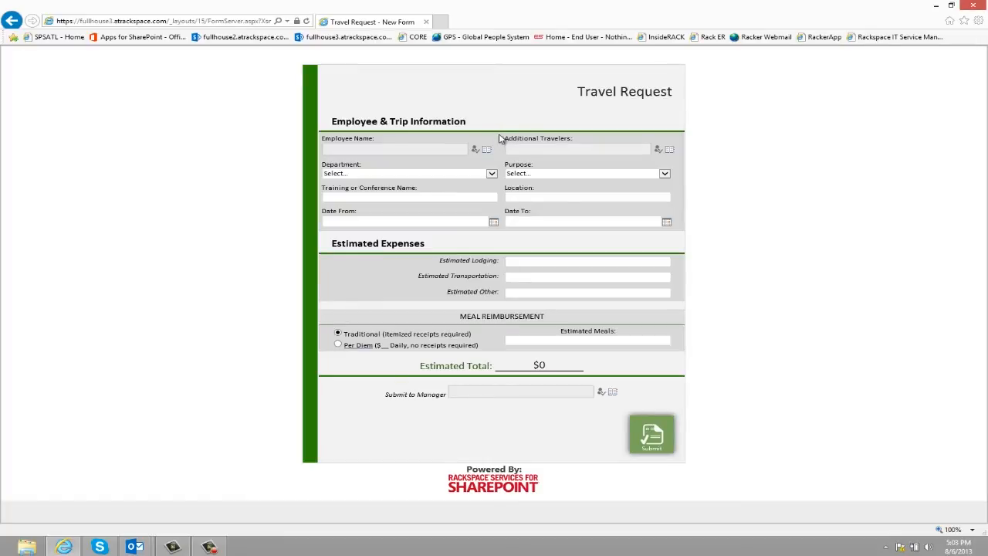
pyautogui.moveTo(497, 163)
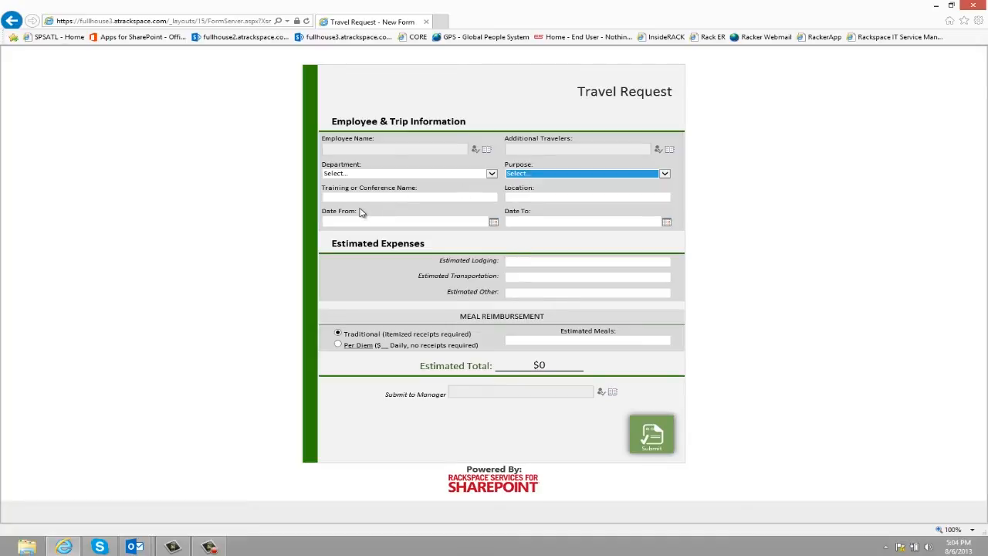
pyautogui.moveTo(517, 206)
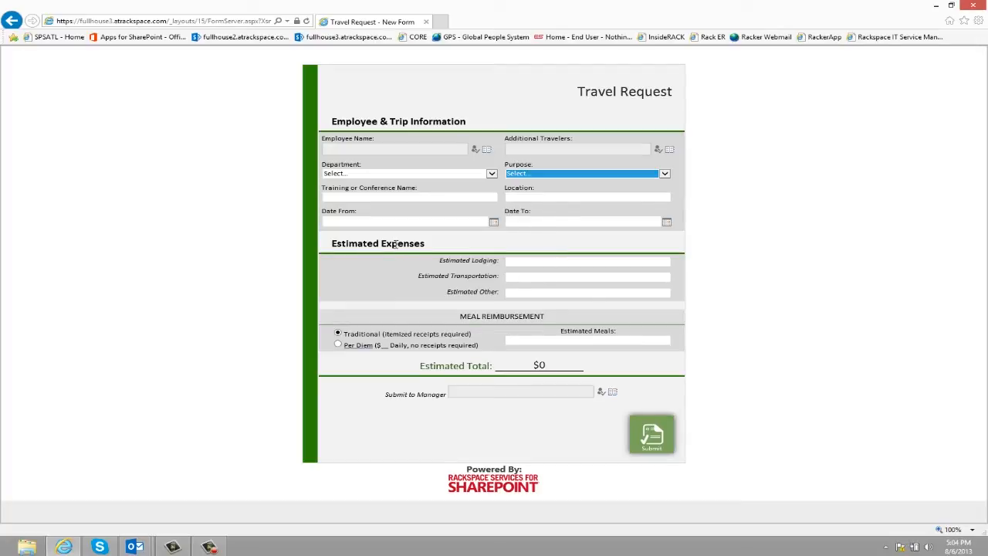
pyautogui.moveTo(406, 301)
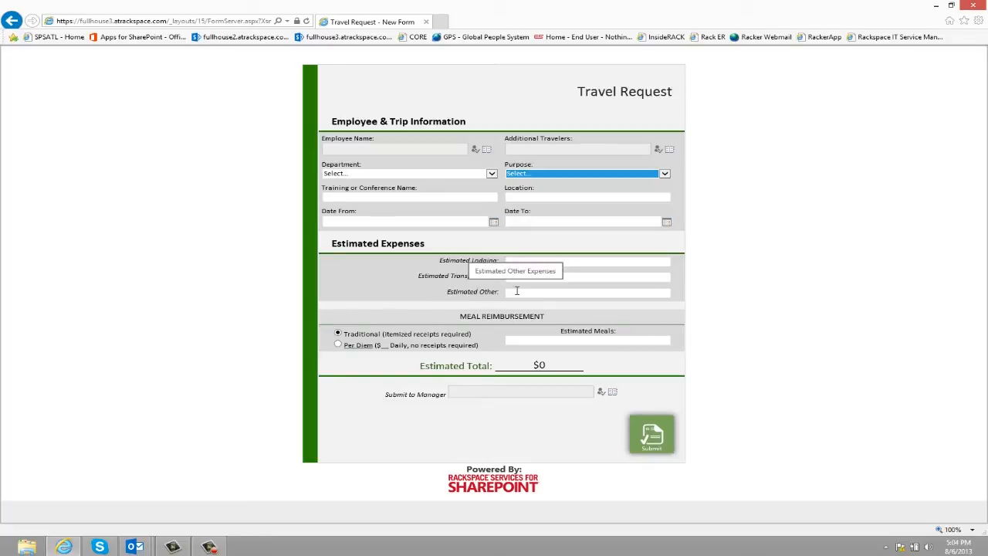
pyautogui.moveTo(446, 323)
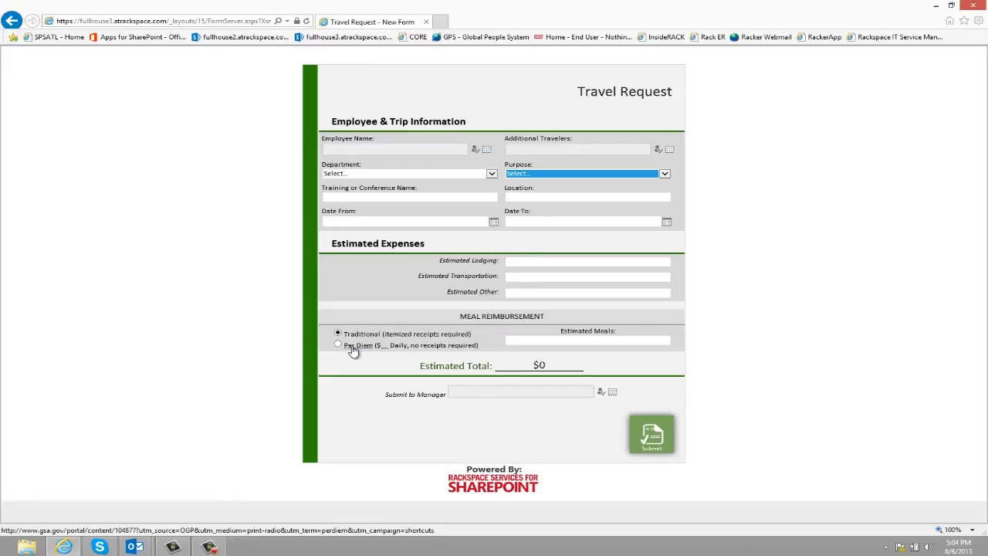
pyautogui.moveTo(358, 350)
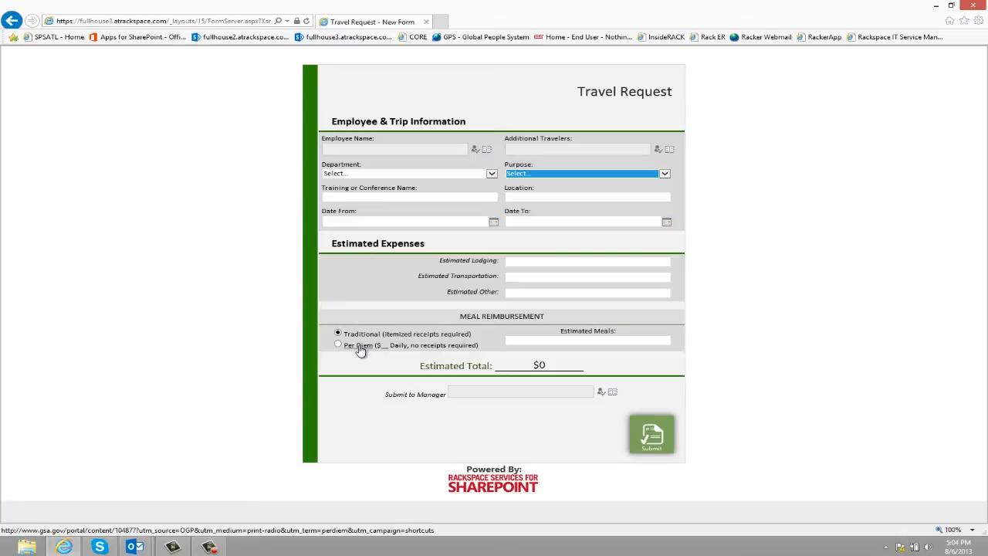
pyautogui.moveTo(367, 352)
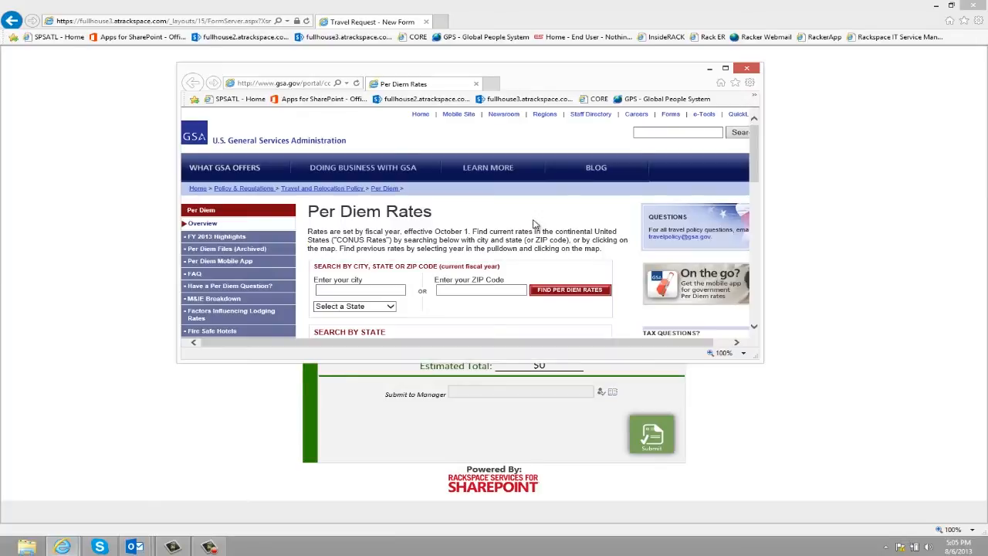
# Scroll through the GSA Per Diem Rates page and close it
pyautogui.scroll(-3)
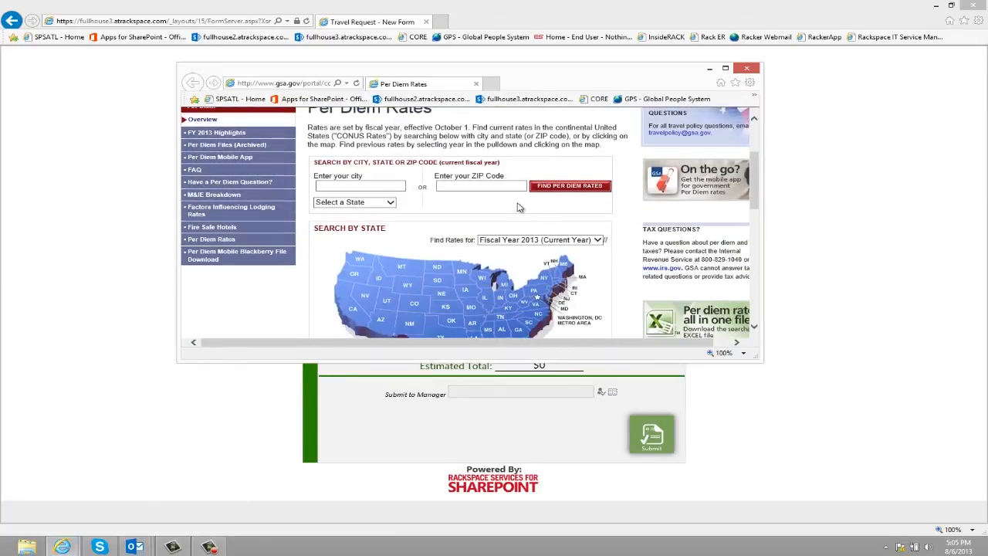
pyautogui.scroll(-3)
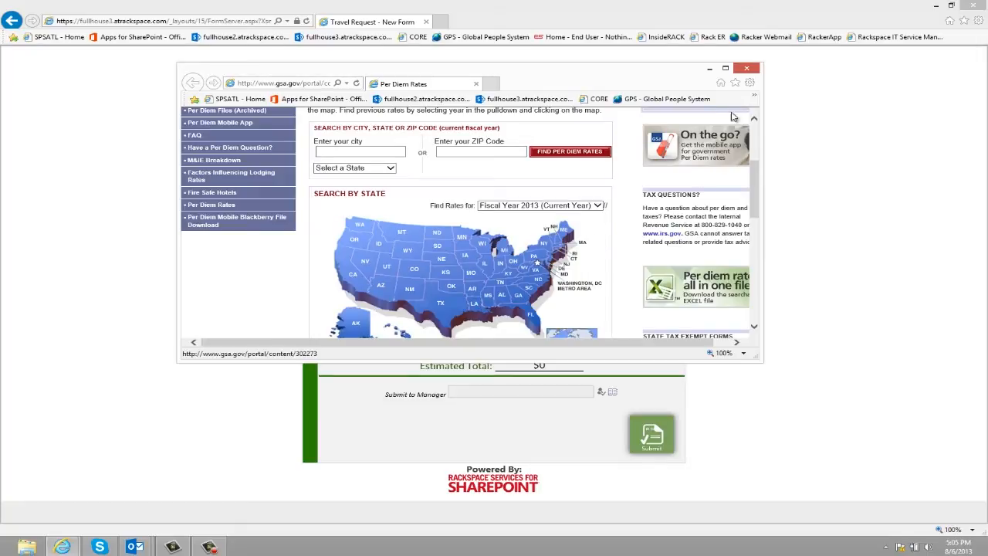
pyautogui.click(746, 68)
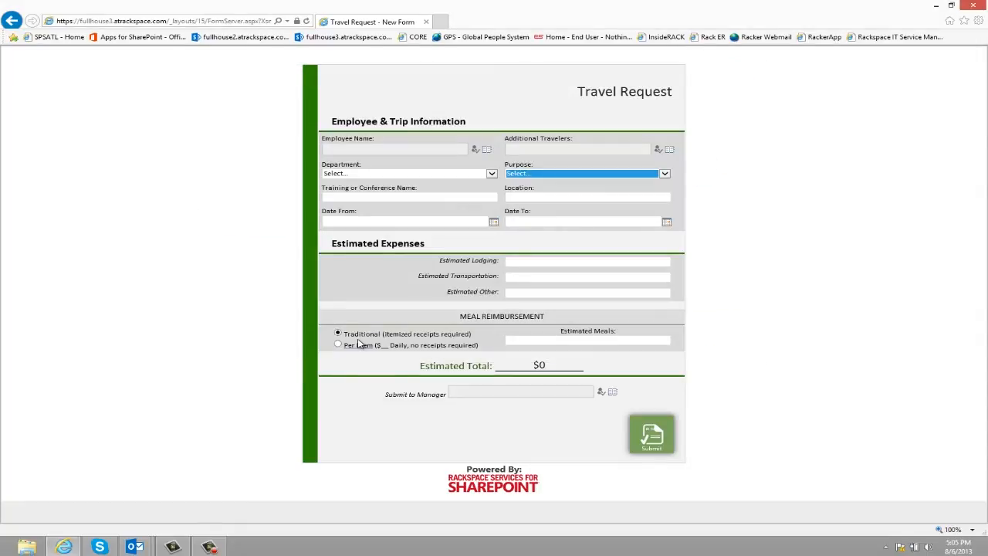
pyautogui.moveTo(591, 350)
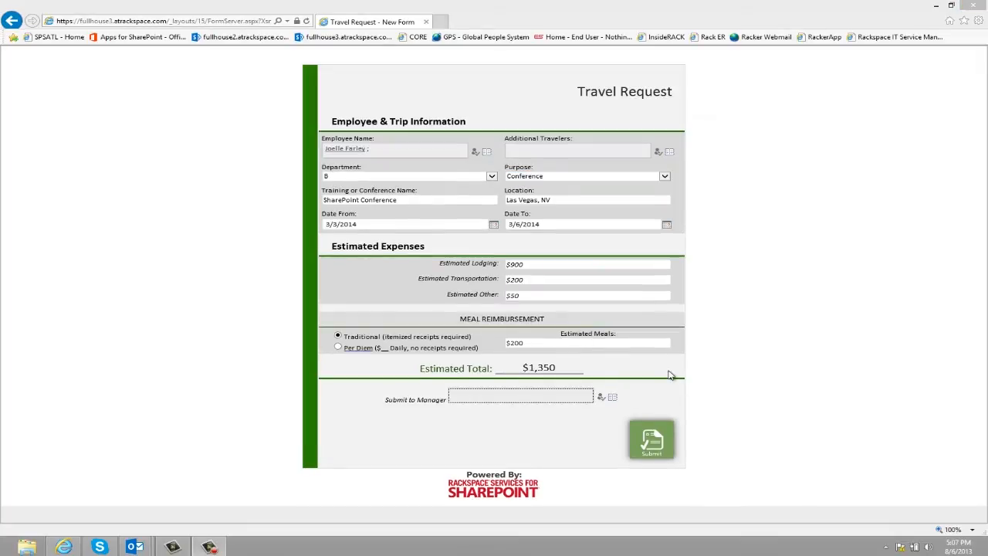
pyautogui.moveTo(540, 357)
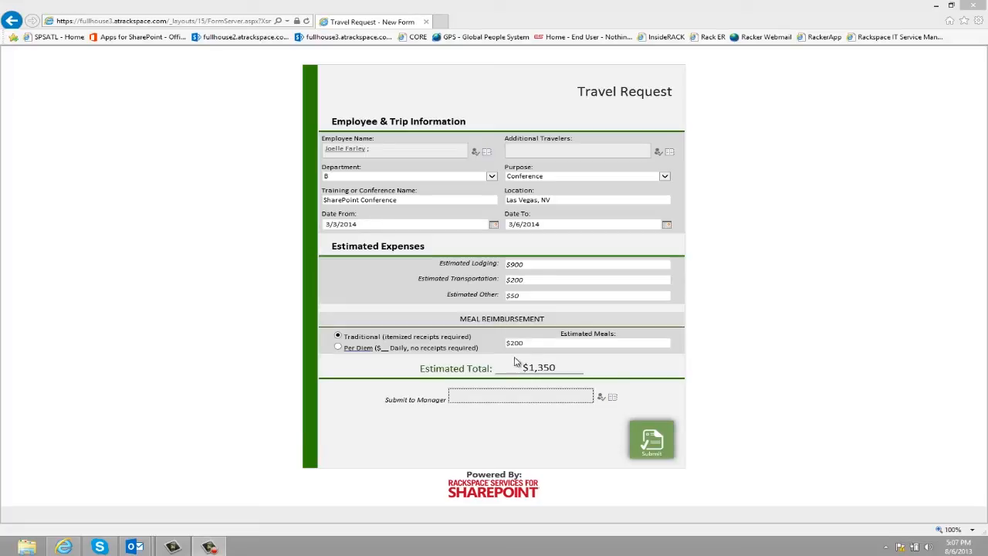
pyautogui.moveTo(392, 396)
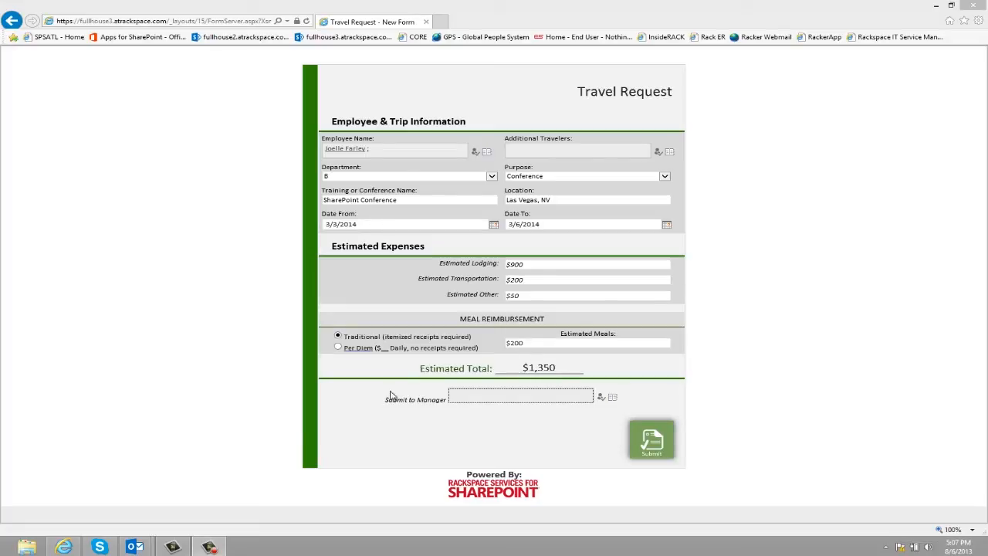
pyautogui.click(519, 396)
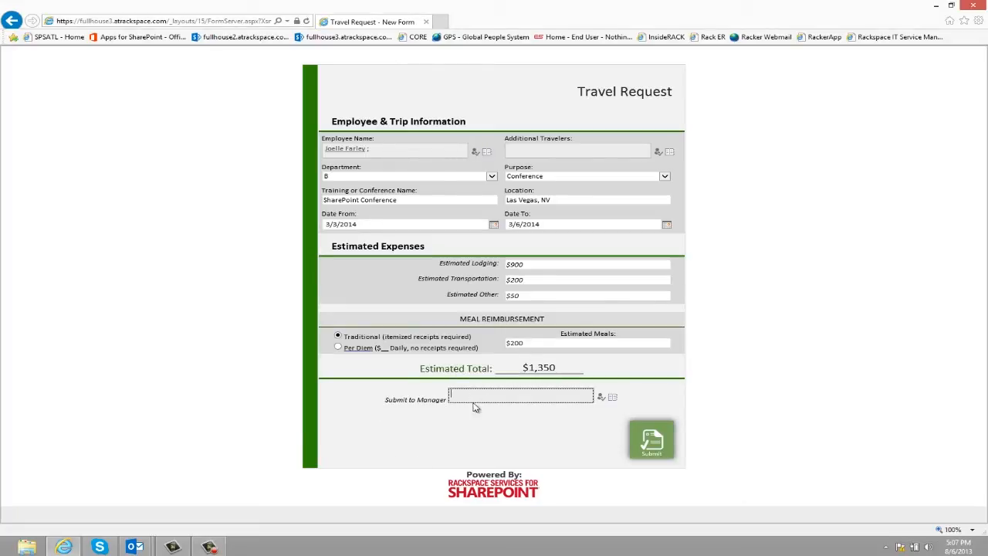
pyautogui.write('Joelle Farley;')
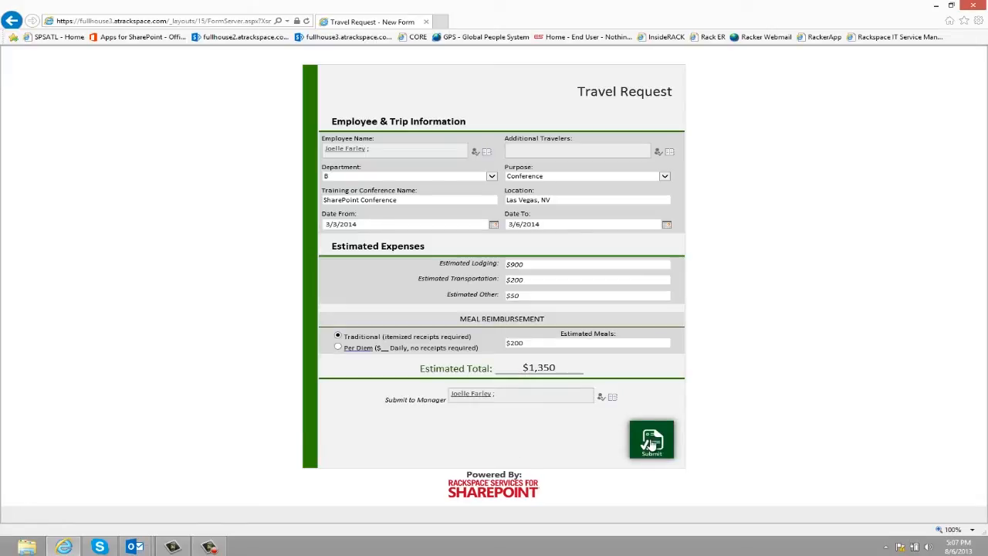
pyautogui.click(651, 439)
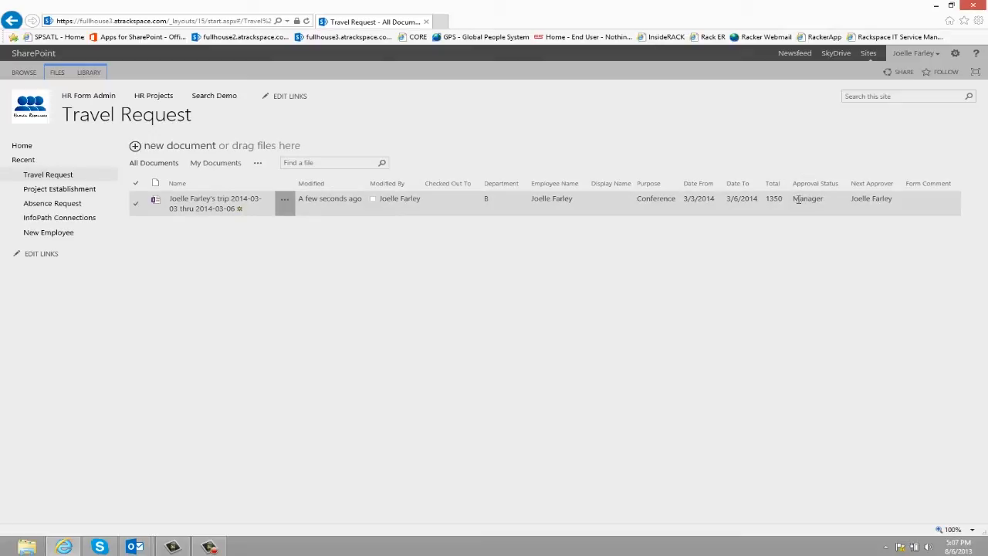
pyautogui.moveTo(860, 210)
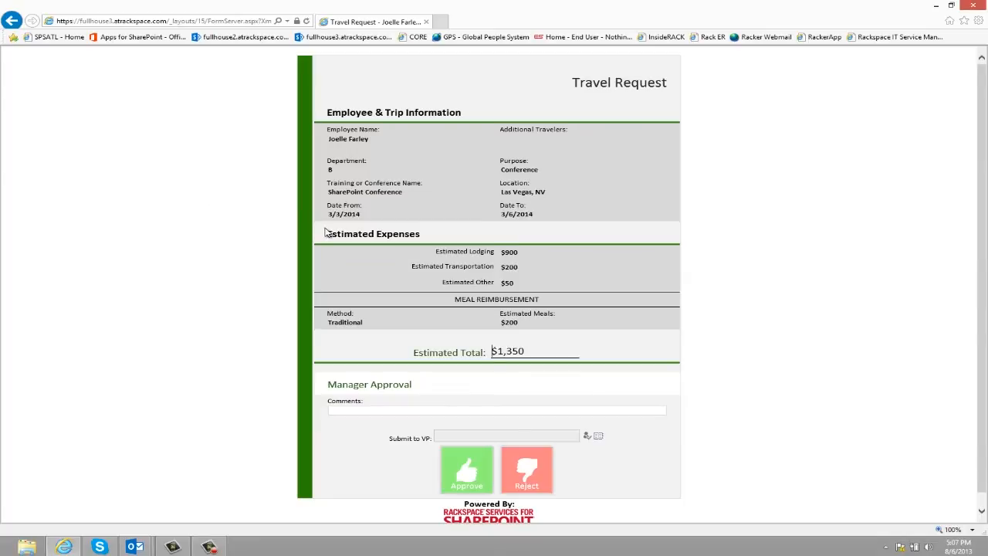
pyautogui.moveTo(451, 333)
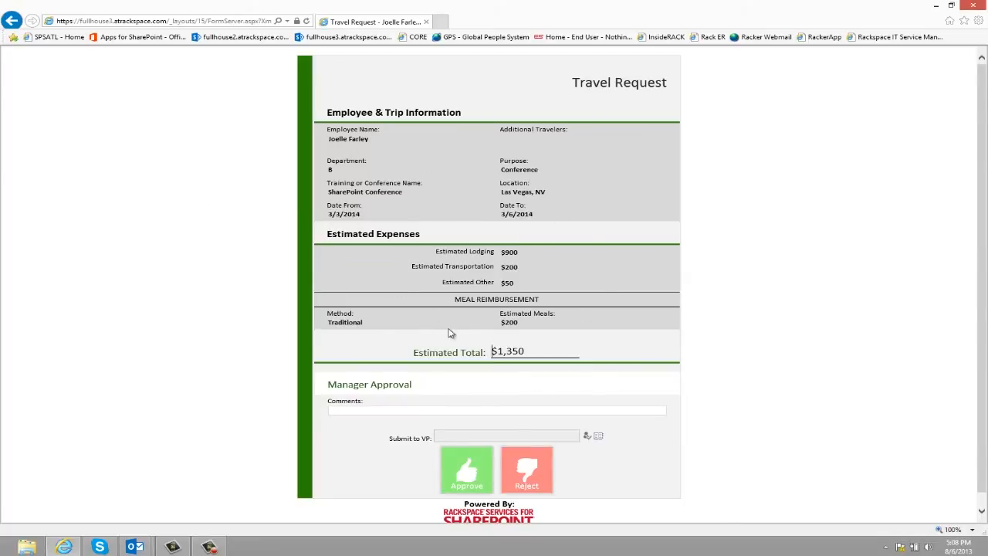
pyautogui.scroll(-3)
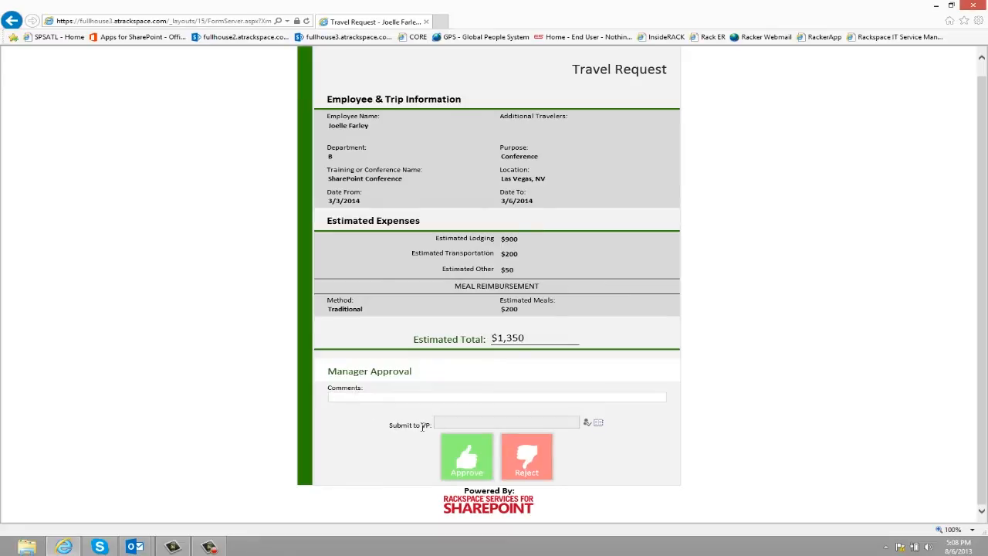
pyautogui.click(506, 421)
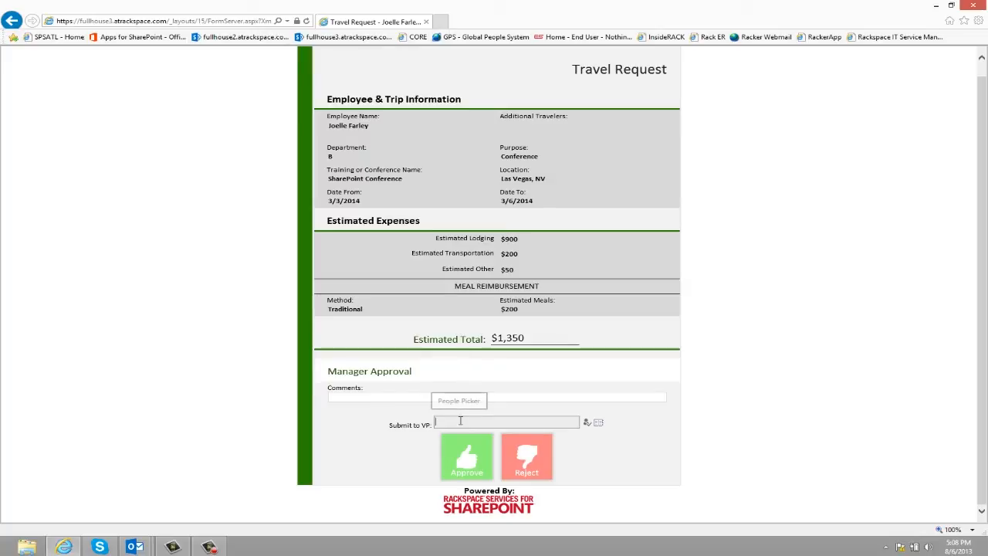
pyautogui.write('Joelle Farley ;')
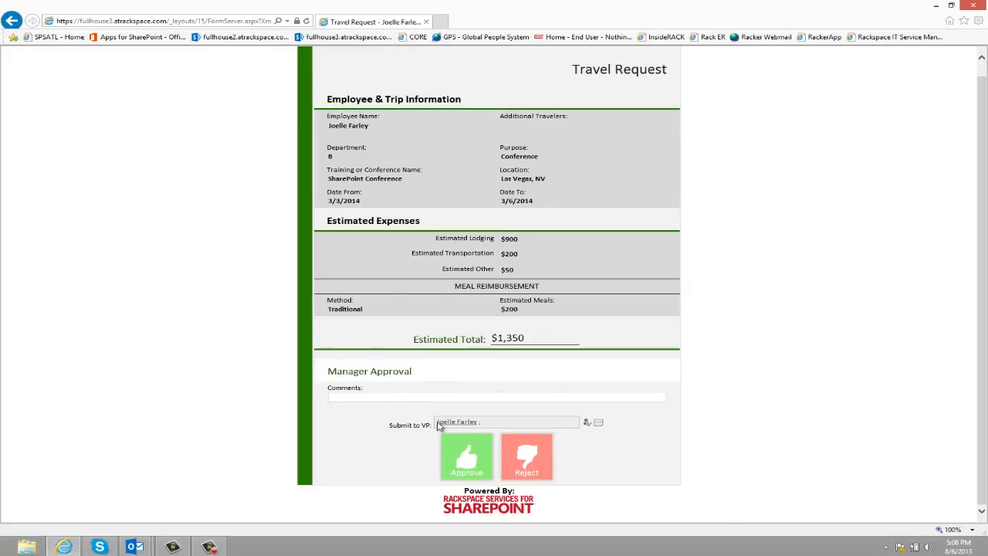
pyautogui.moveTo(564, 465)
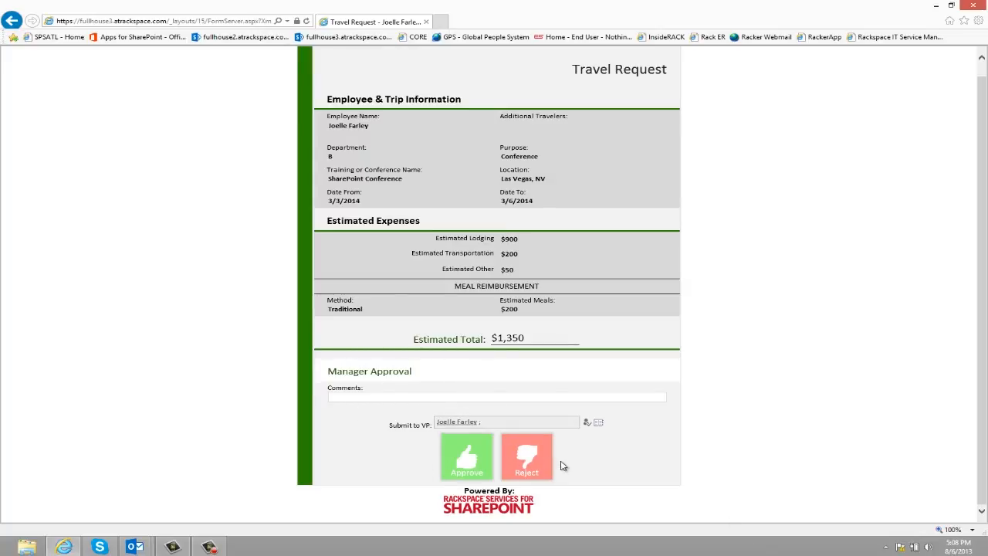
pyautogui.click(466, 456)
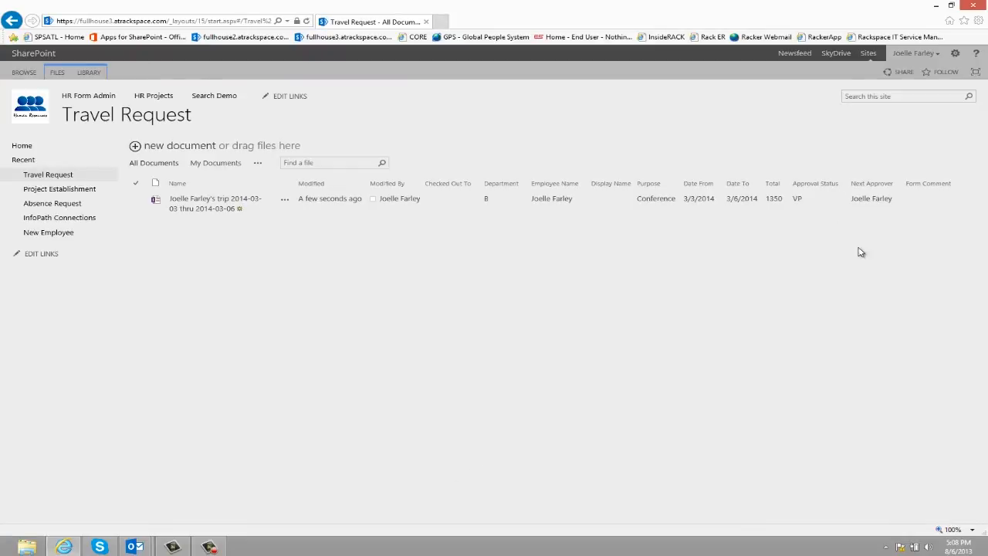
pyautogui.click(136, 199)
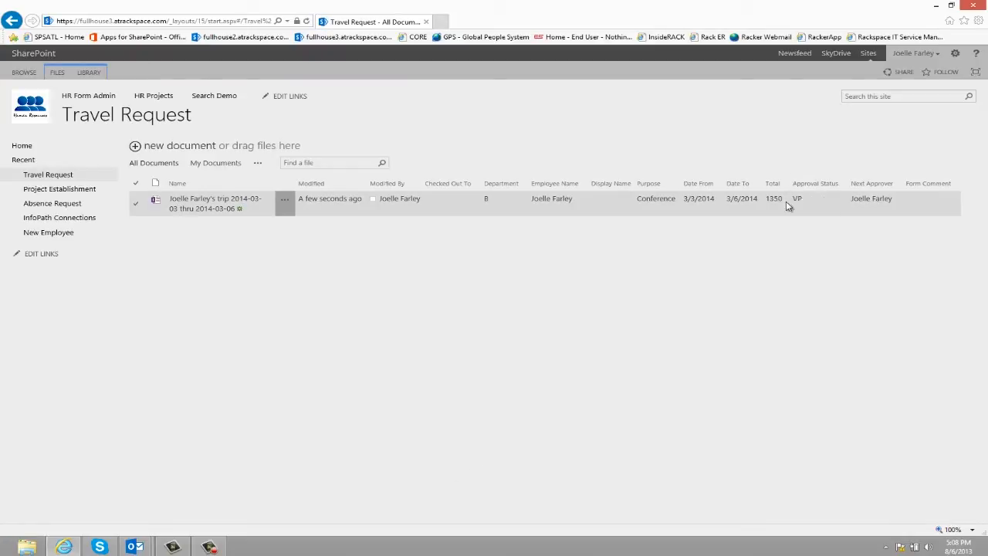
pyautogui.click(214, 198)
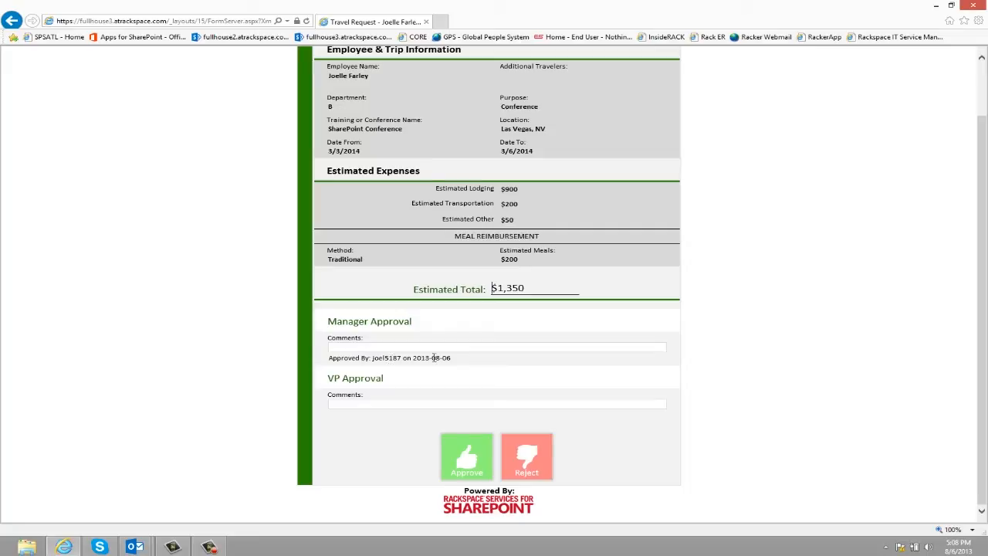
# Approve the conference trip request in the VP Approval section
pyautogui.click(497, 403)
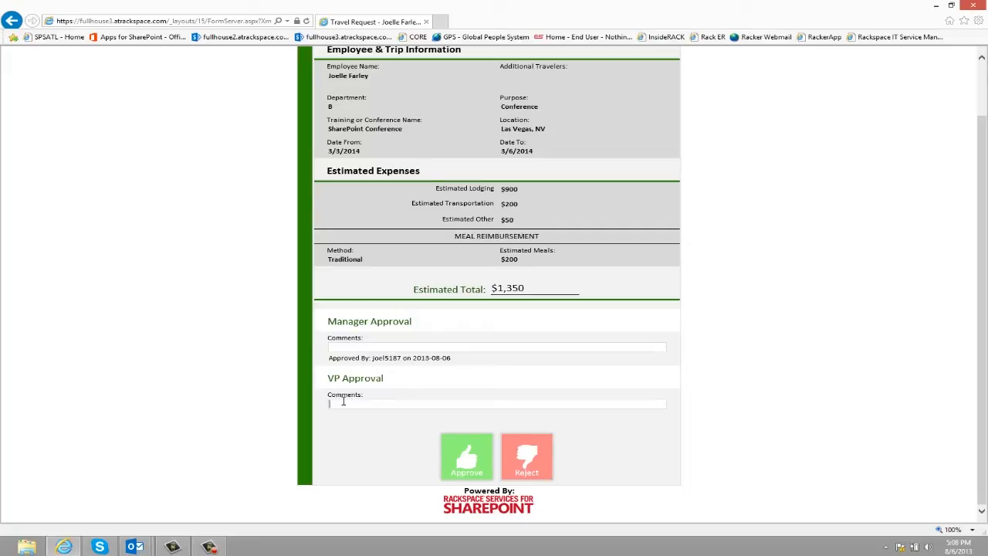
pyautogui.moveTo(467, 456)
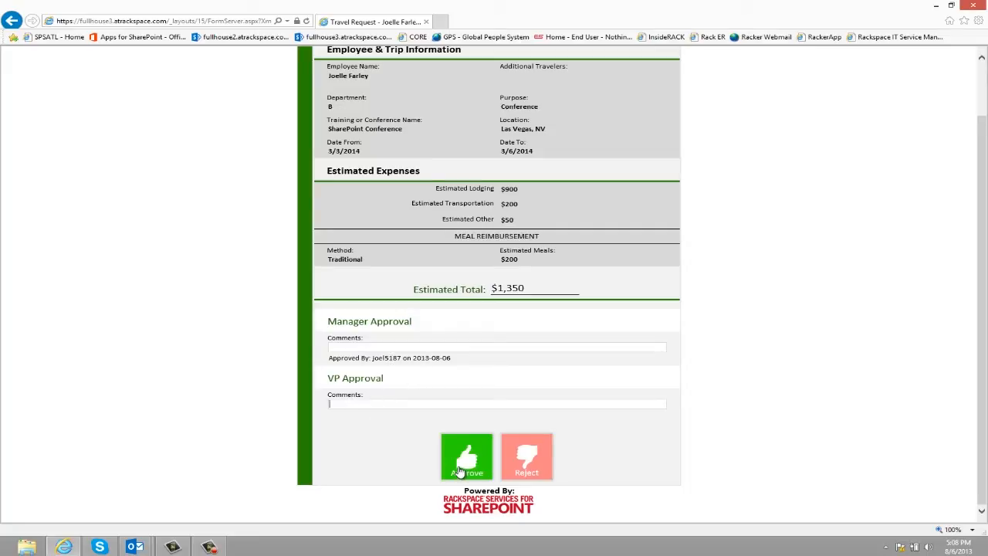
pyautogui.click(466, 456)
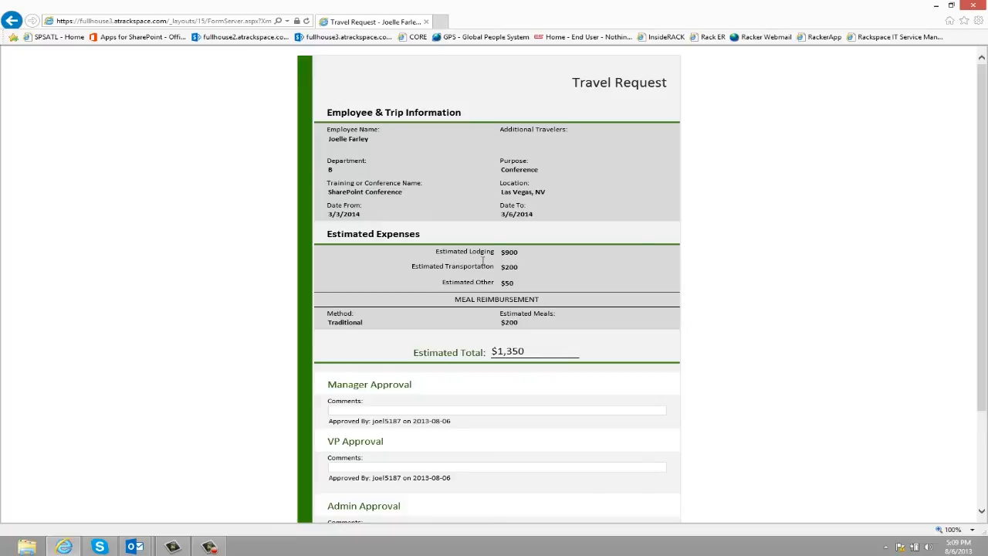
# Scroll to Admin Approval and approve, bringing the request to Complete
pyautogui.scroll(-3)
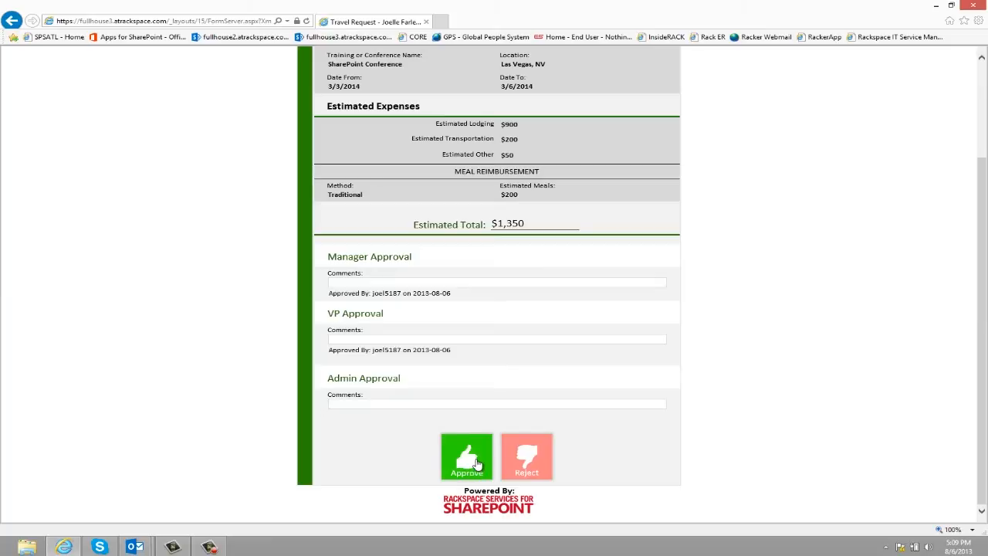
pyautogui.click(466, 456)
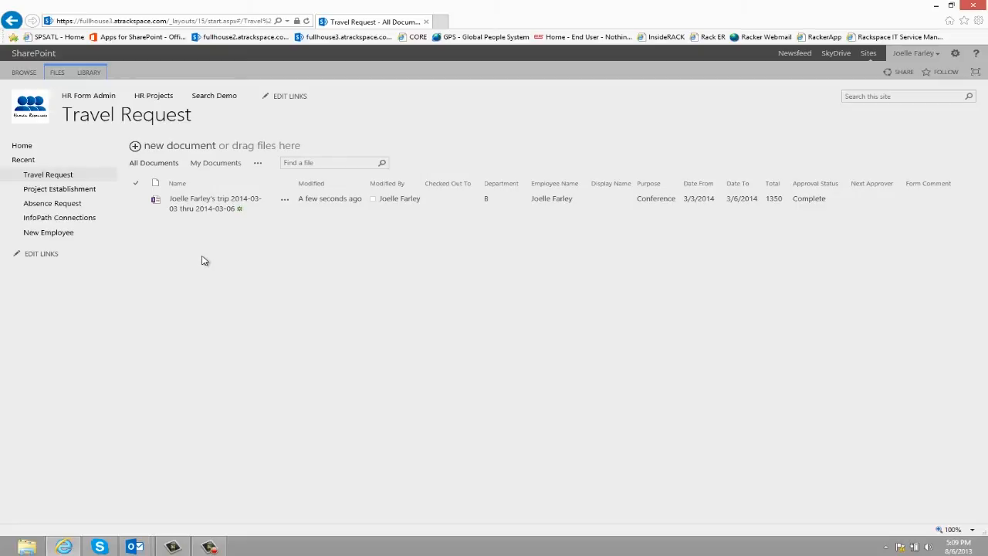
# Open the completed travel request and scroll through its approval sections
pyautogui.click(136, 198)
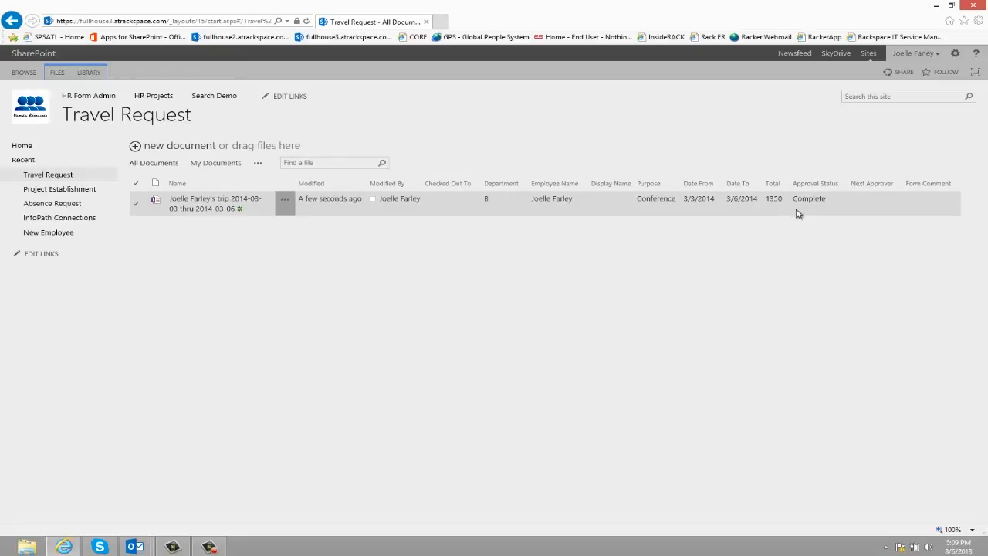
pyautogui.moveTo(865, 255)
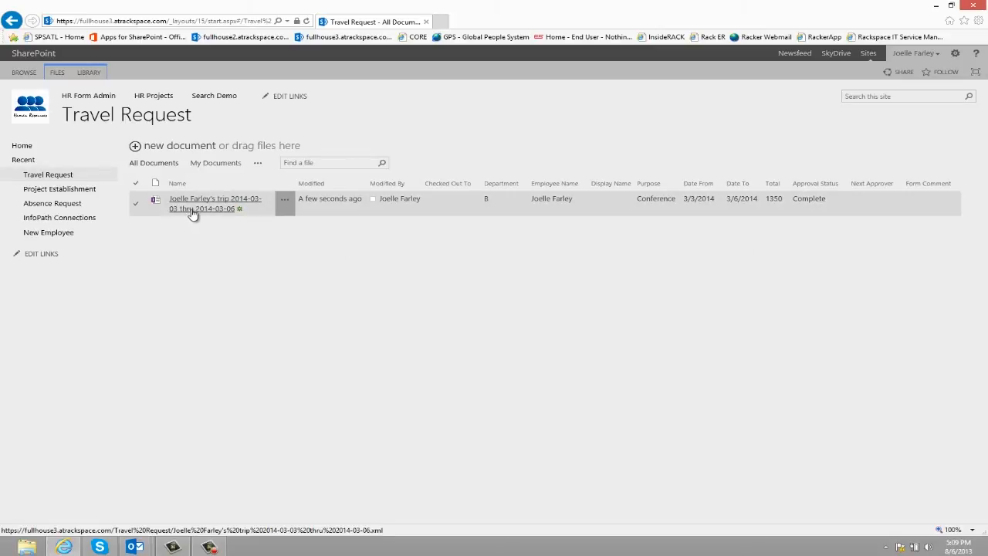
pyautogui.click(214, 203)
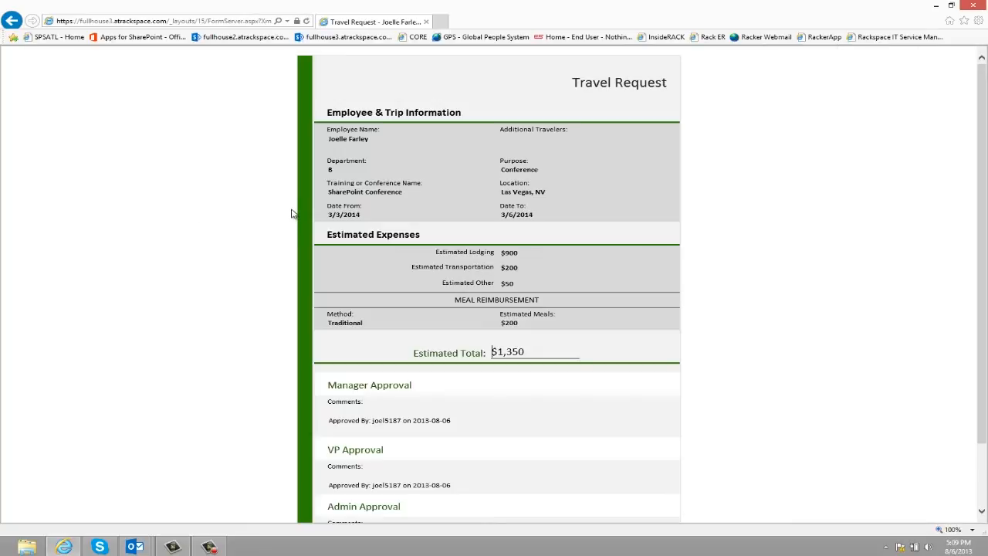
pyautogui.scroll(-3)
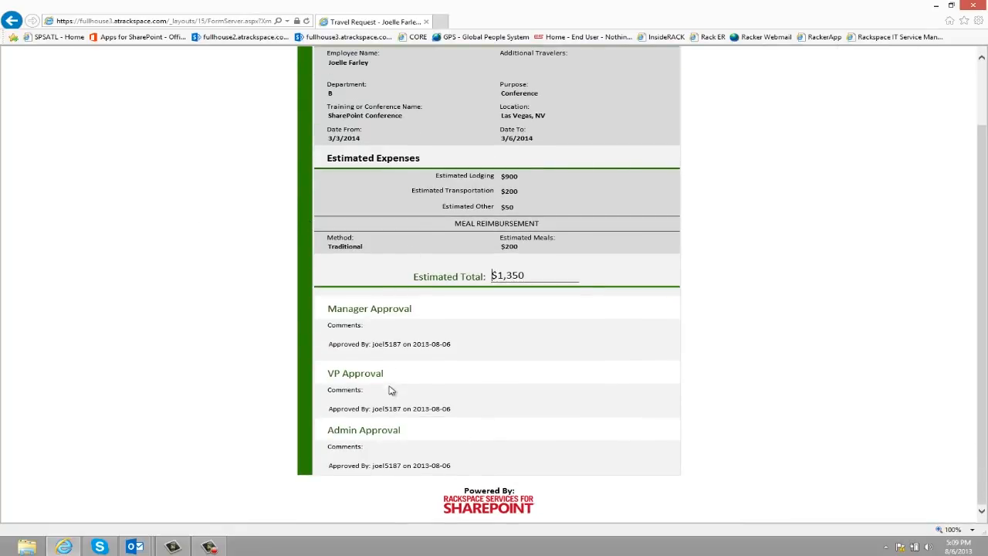
pyautogui.scroll(3)
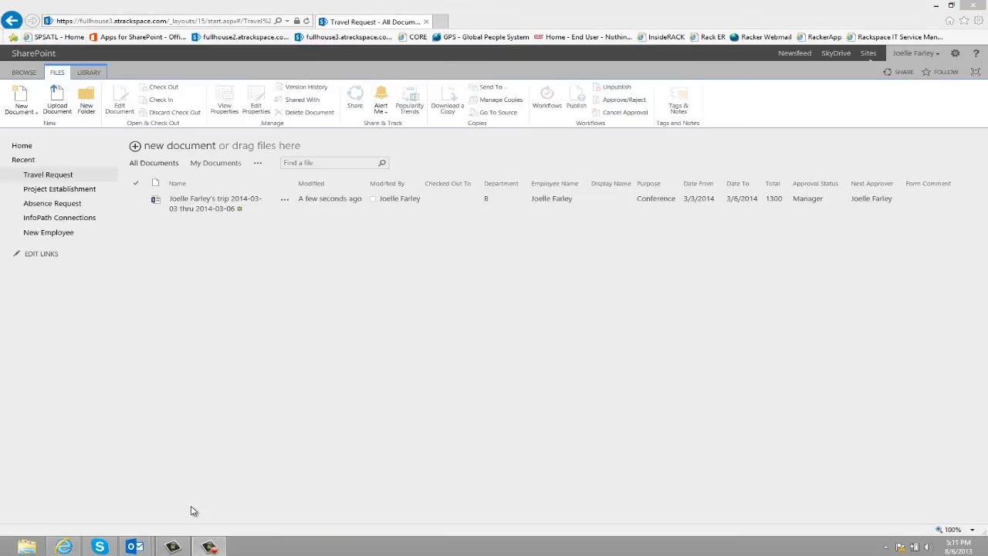
pyautogui.moveTo(256, 510)
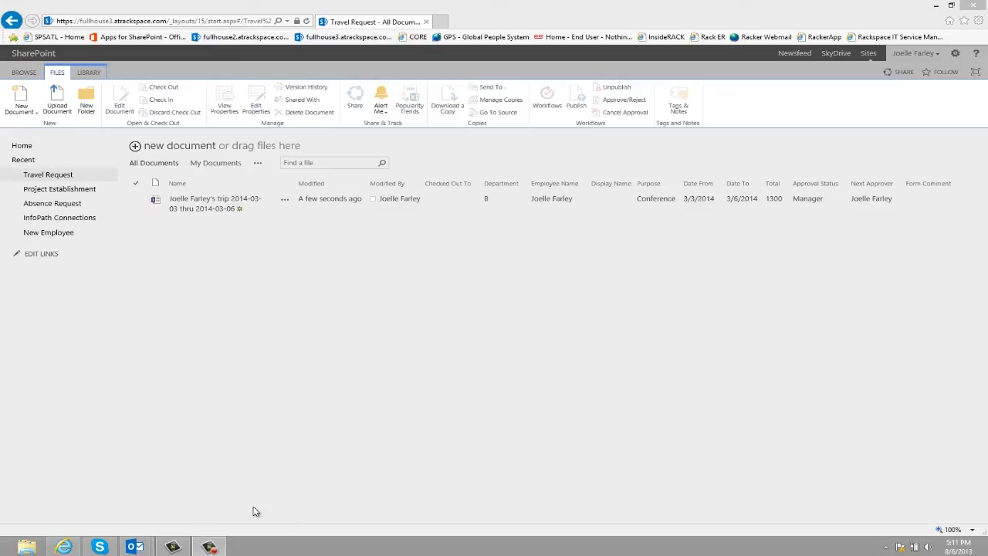
pyautogui.moveTo(593, 251)
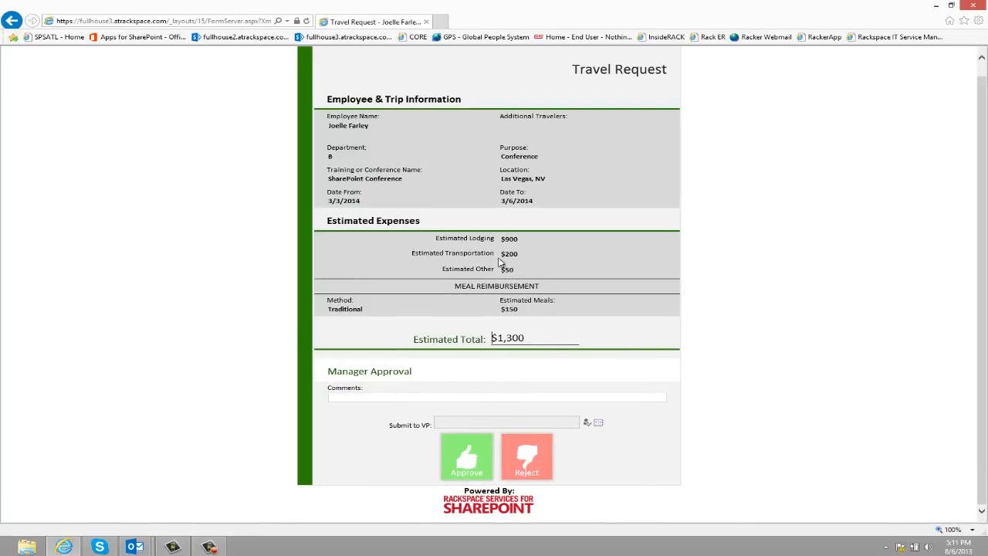
pyautogui.moveTo(547, 201)
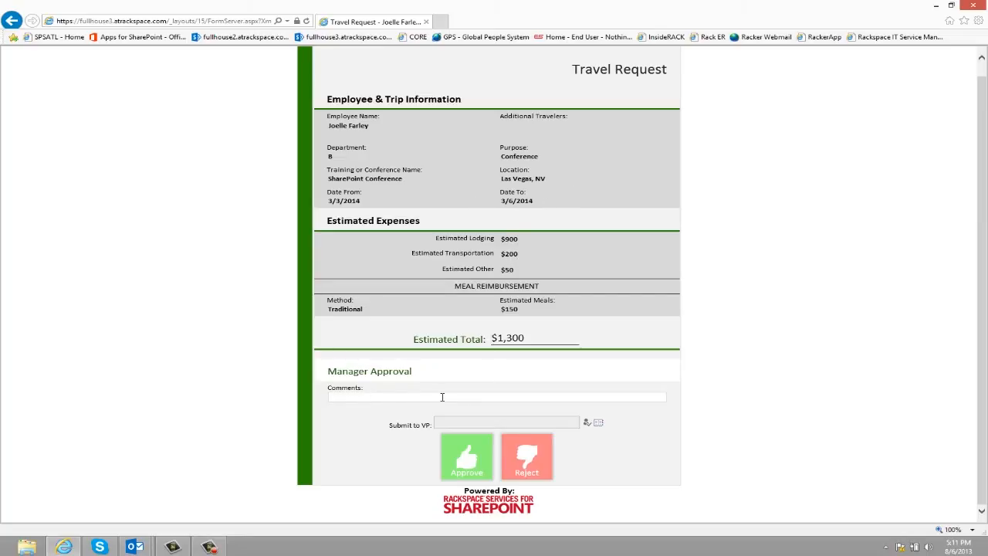
# Reject the request with the comment 'The "From" date should be 3/2/2014, no?'
pyautogui.write('The "From" date should be 3/2/2014, no?')
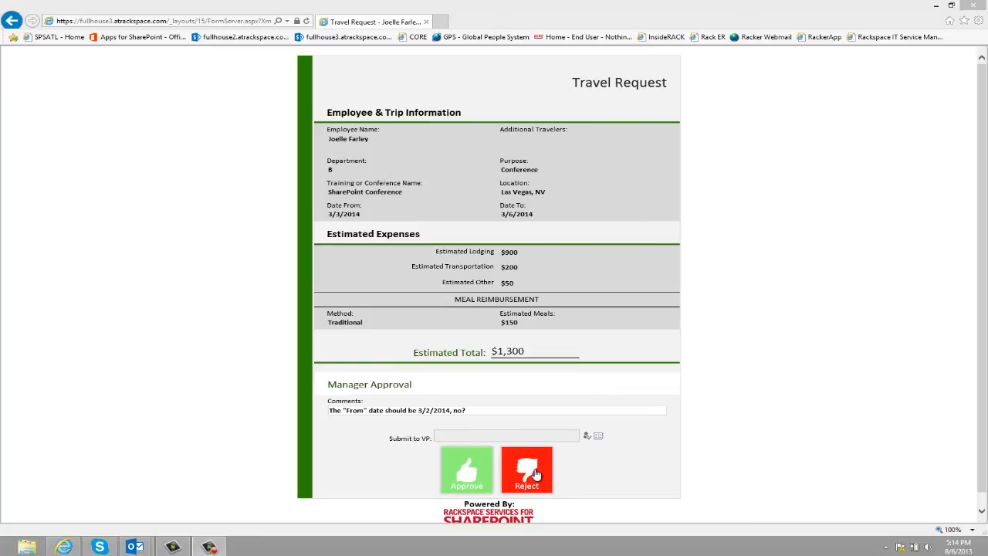
pyautogui.click(528, 469)
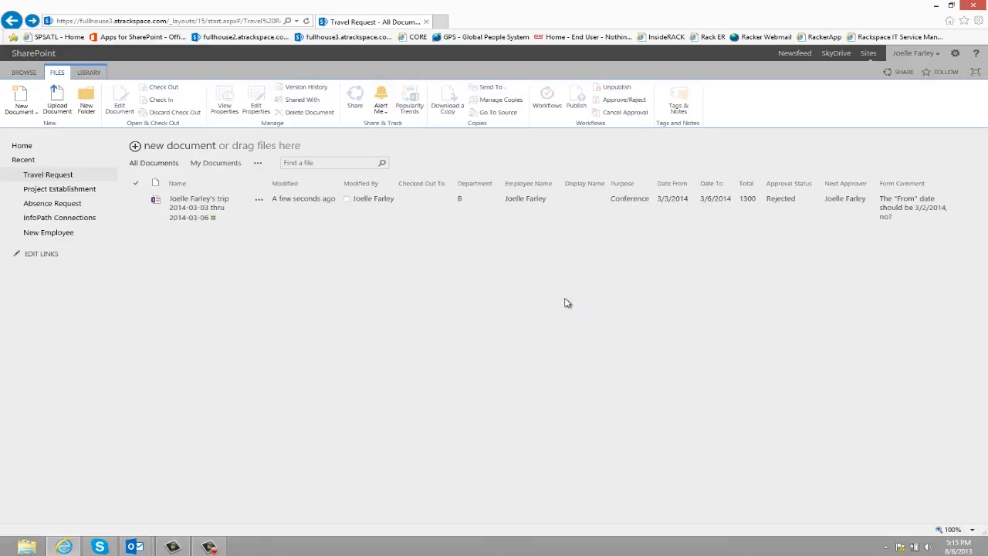
# Open the rejected $1,300 request and choose Originator Modify and Re-submit
pyautogui.click(136, 208)
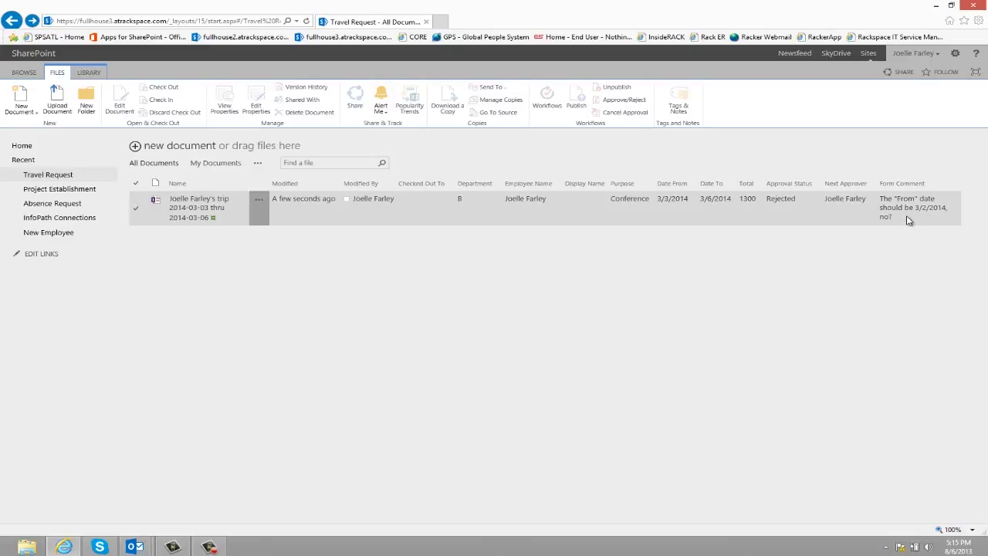
pyautogui.moveTo(191, 224)
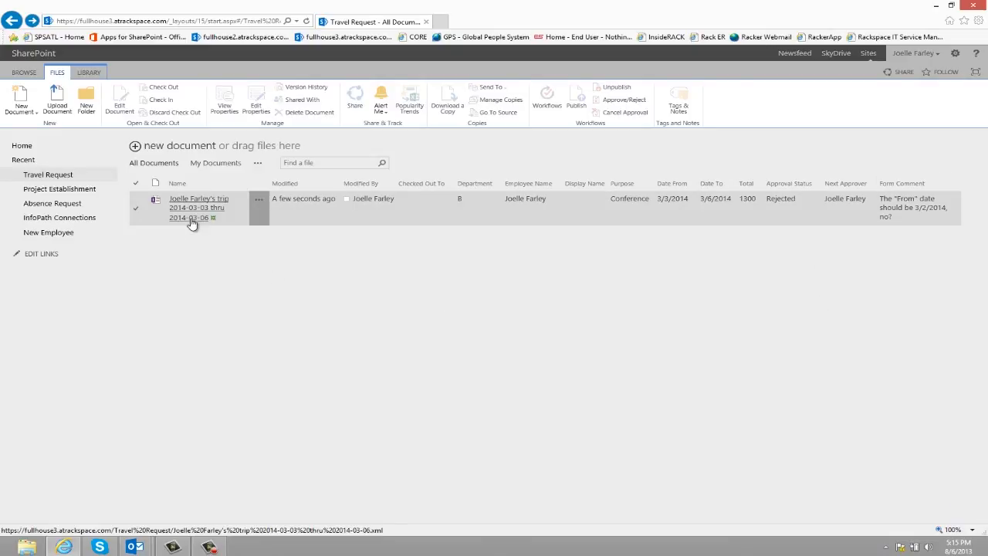
pyautogui.click(197, 203)
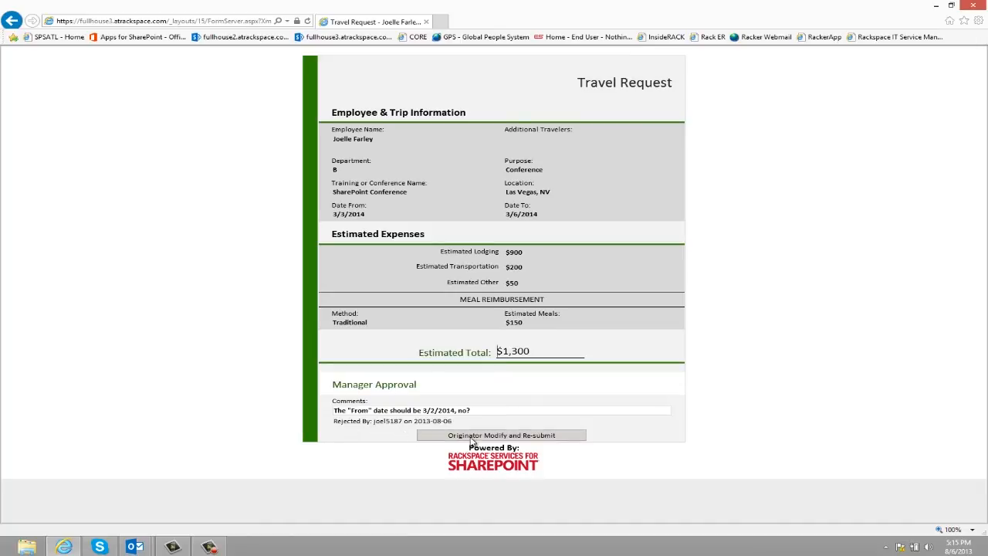
pyautogui.click(501, 435)
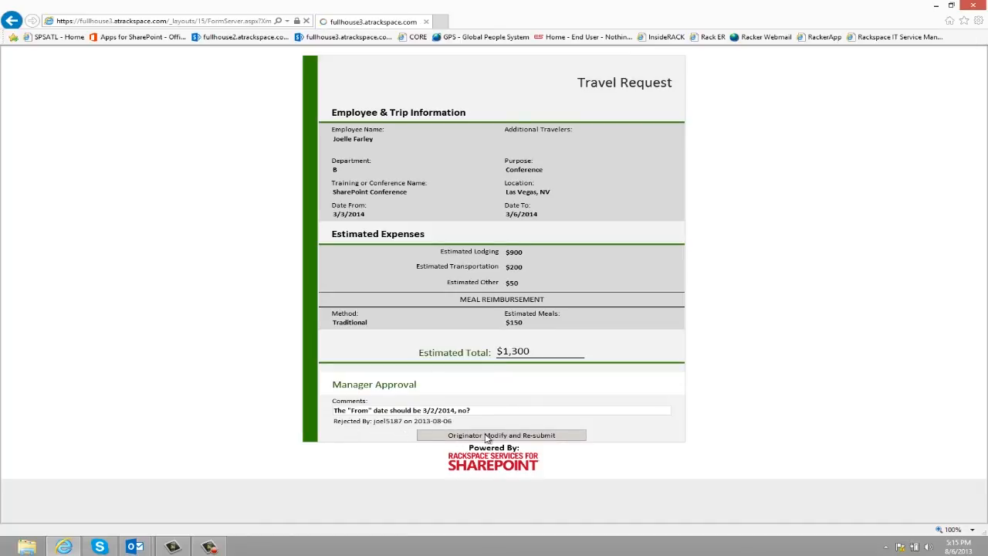
# Change the Date From field to 3/2/2014 and resubmit to the manager
pyautogui.click(501, 435)
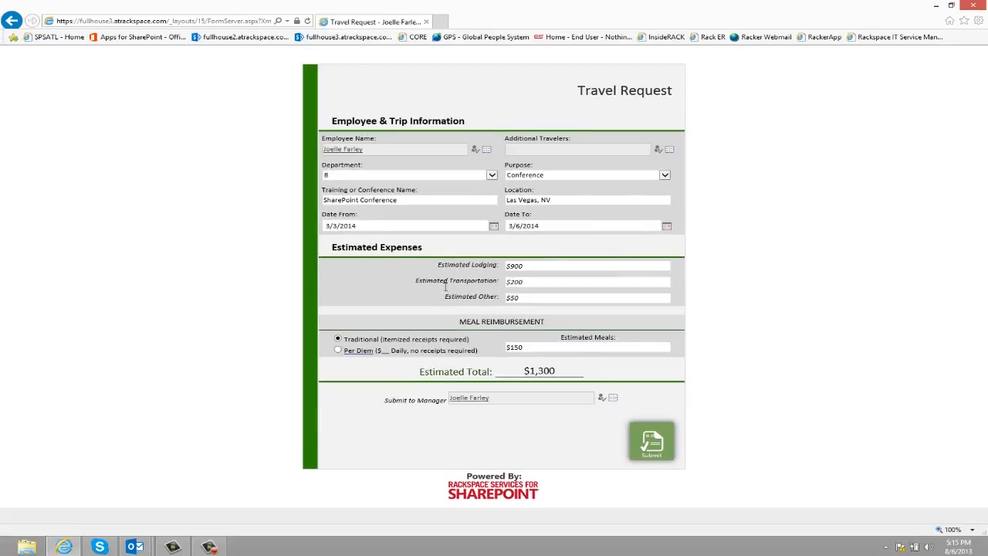
pyautogui.click(386, 225)
pyautogui.write('2')
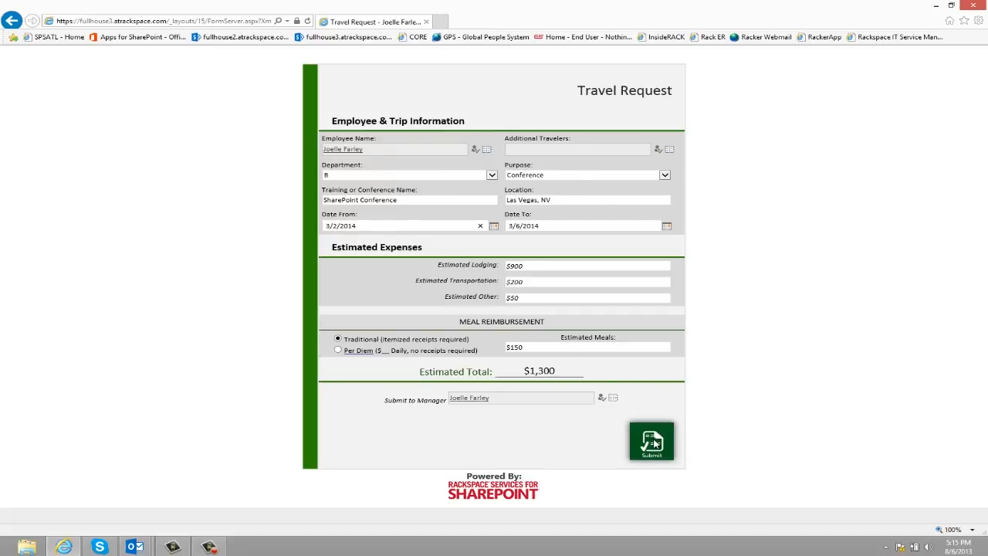
pyautogui.click(651, 441)
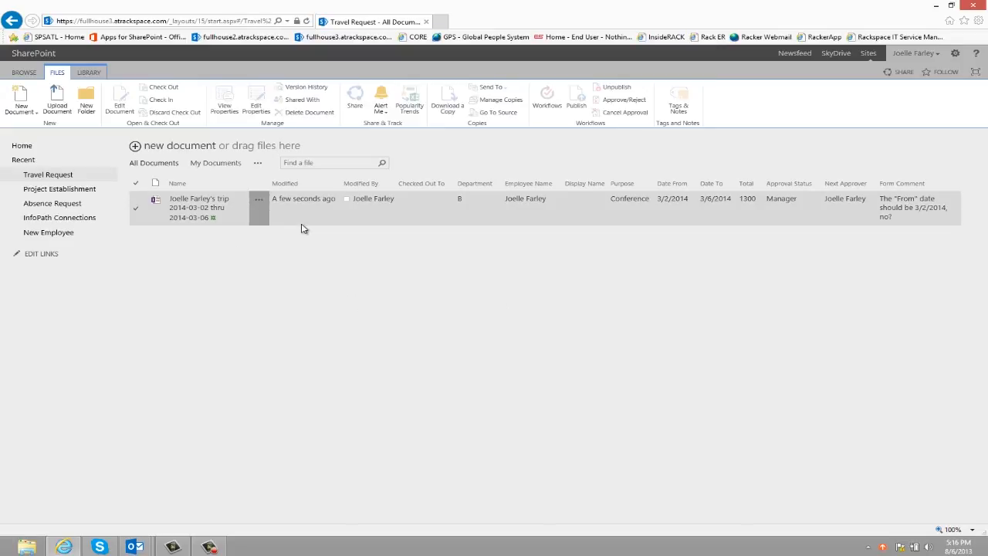
pyautogui.moveTo(270, 219)
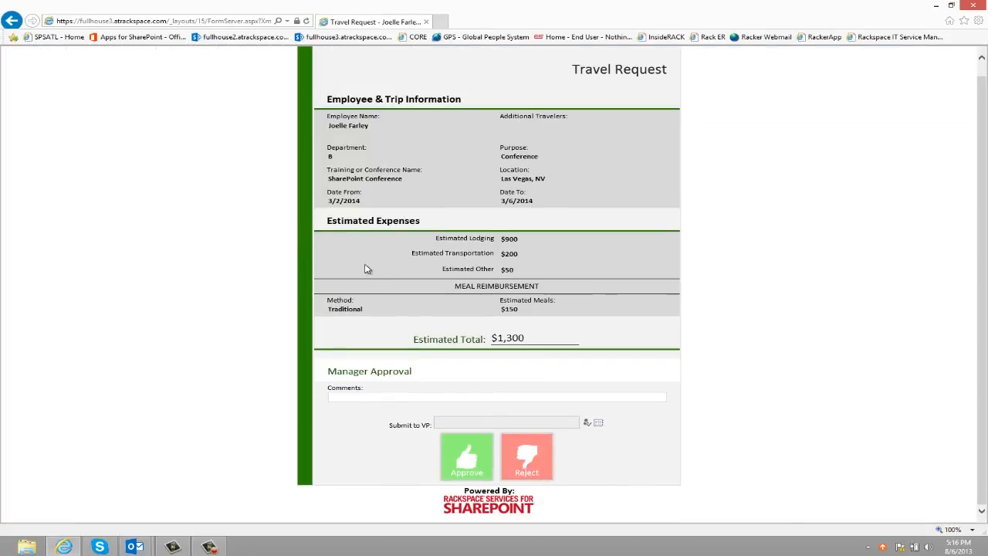
pyautogui.moveTo(401, 472)
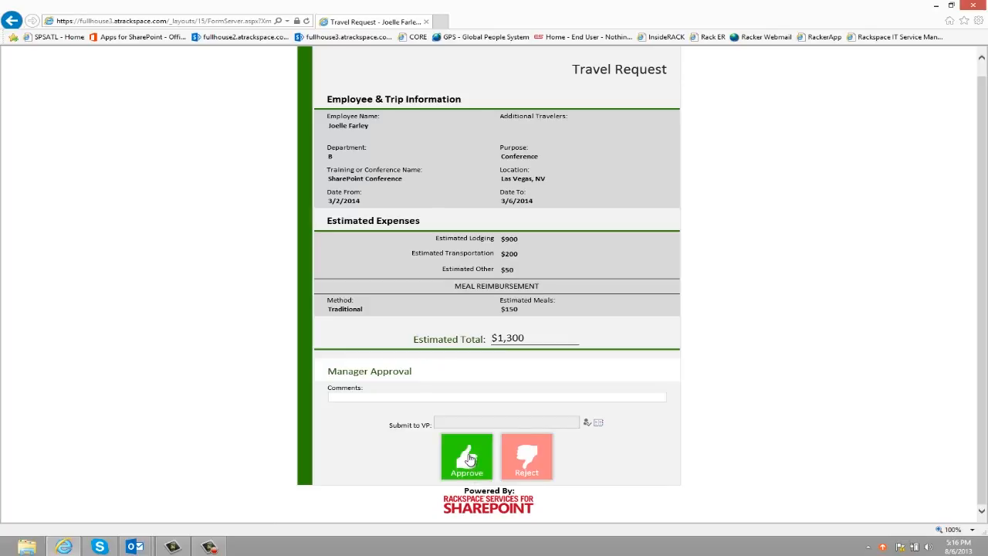
pyautogui.moveTo(345, 431)
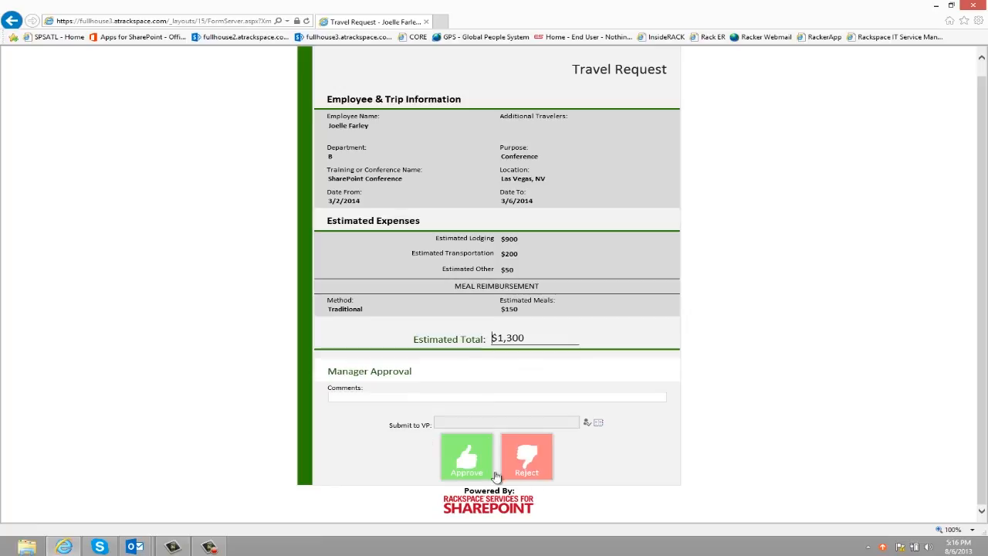
pyautogui.moveTo(553, 467)
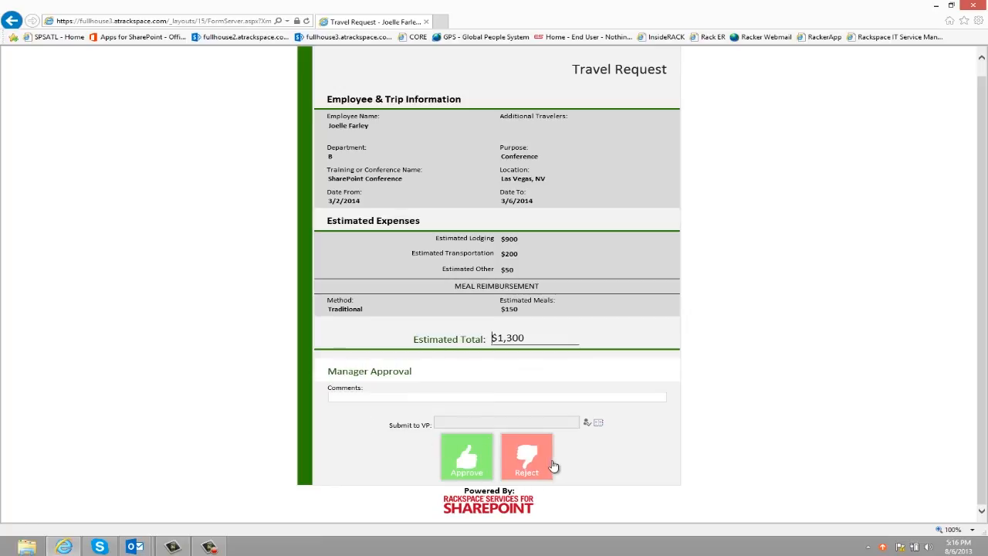
pyautogui.moveTo(633, 462)
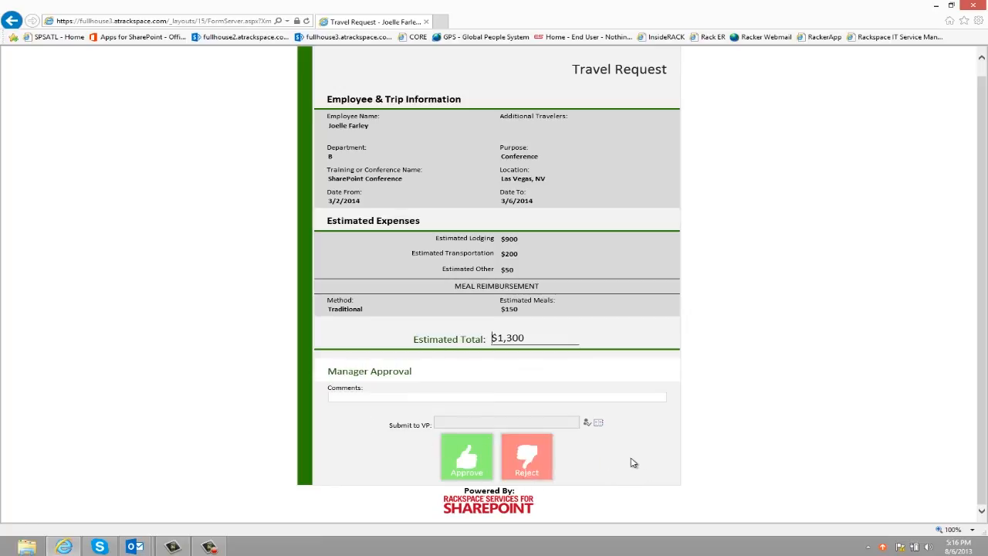
pyautogui.moveTo(618, 482)
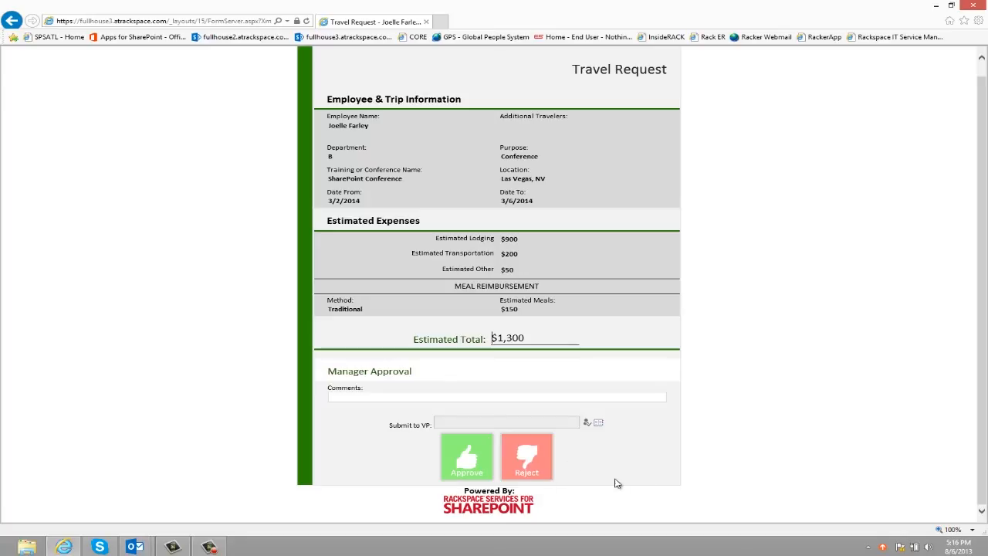